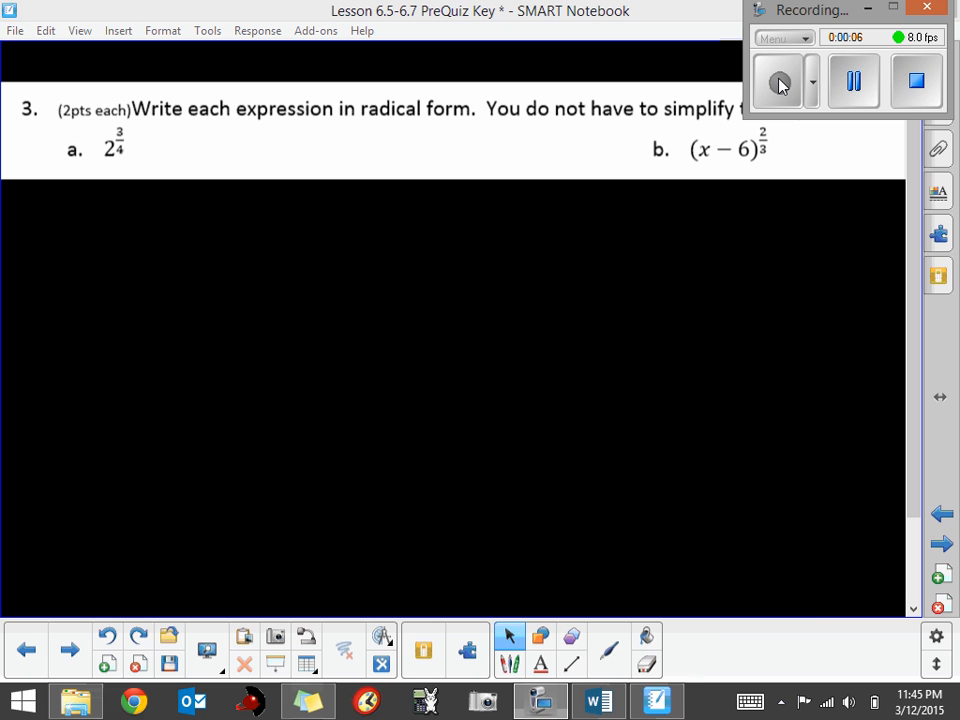
Activate the Pens tool for freehand ink on question 3's page.
left_click(612, 640)
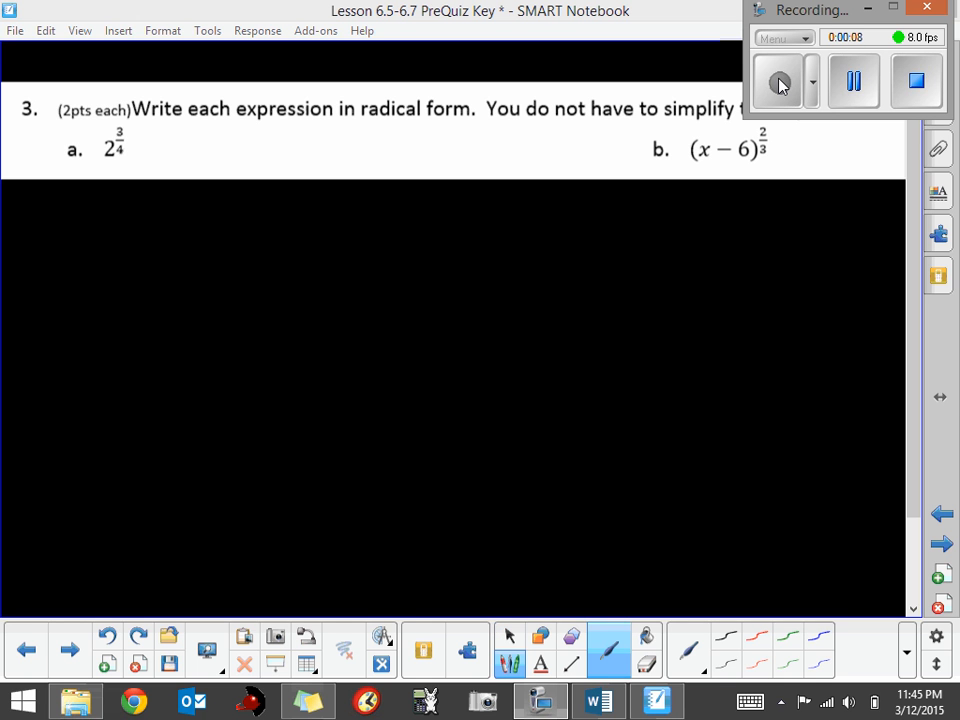
Handwrite ⁴√(2³) in yellow beneath part a's exponent.
left_click_drag(128, 147, 158, 147)
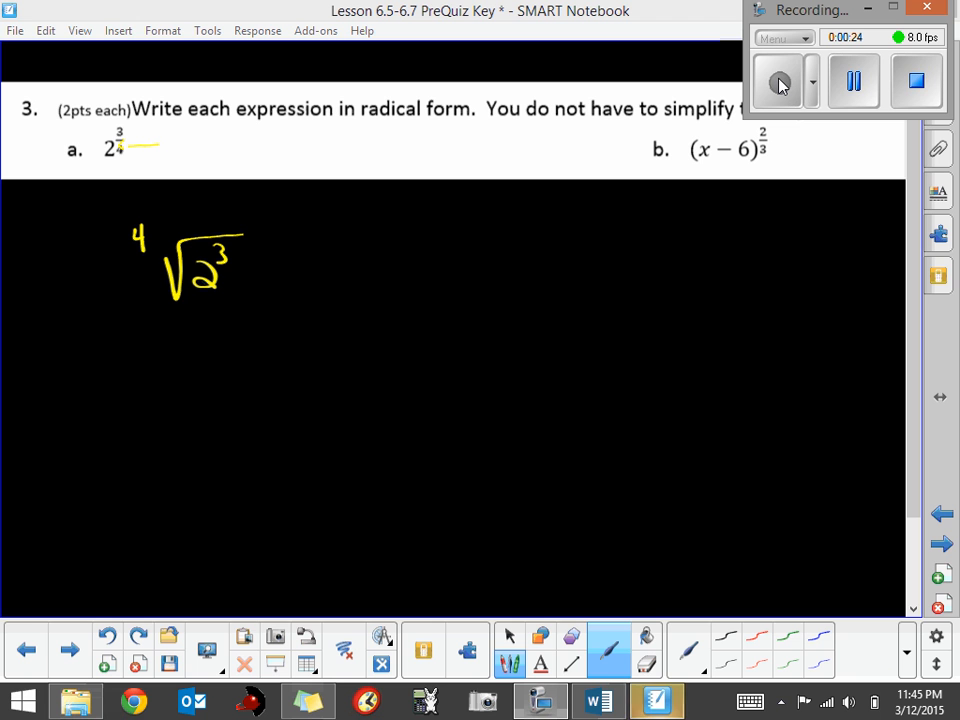
Draw a green arrow from part b's exponent and write ³√((x−6)²) below it.
left_click_drag(790, 150, 555, 245)
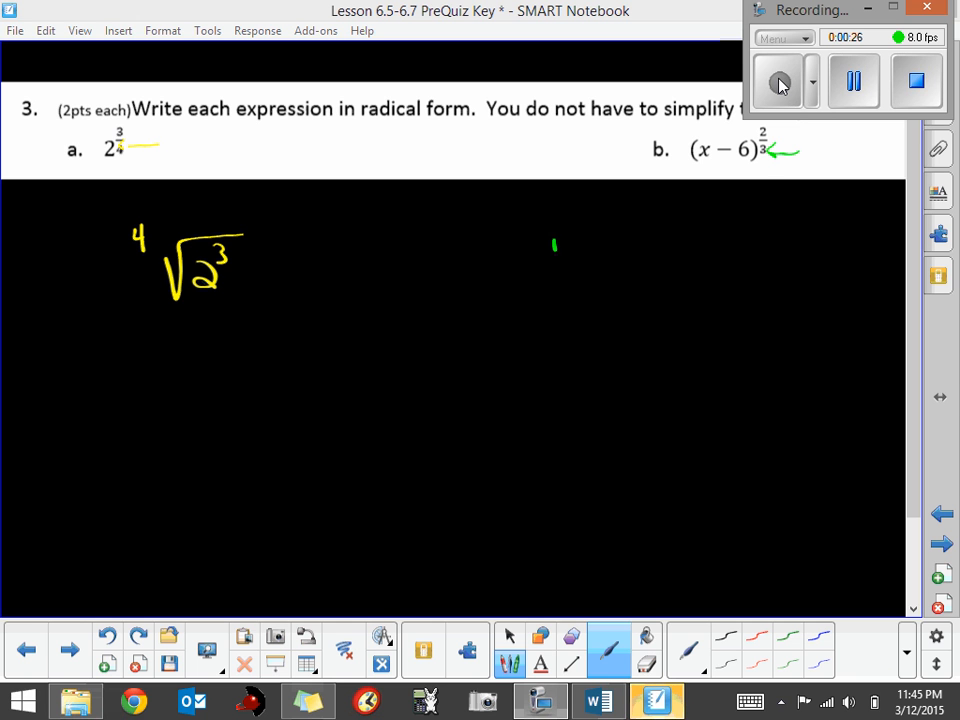
left_click_drag(555, 230, 655, 215)
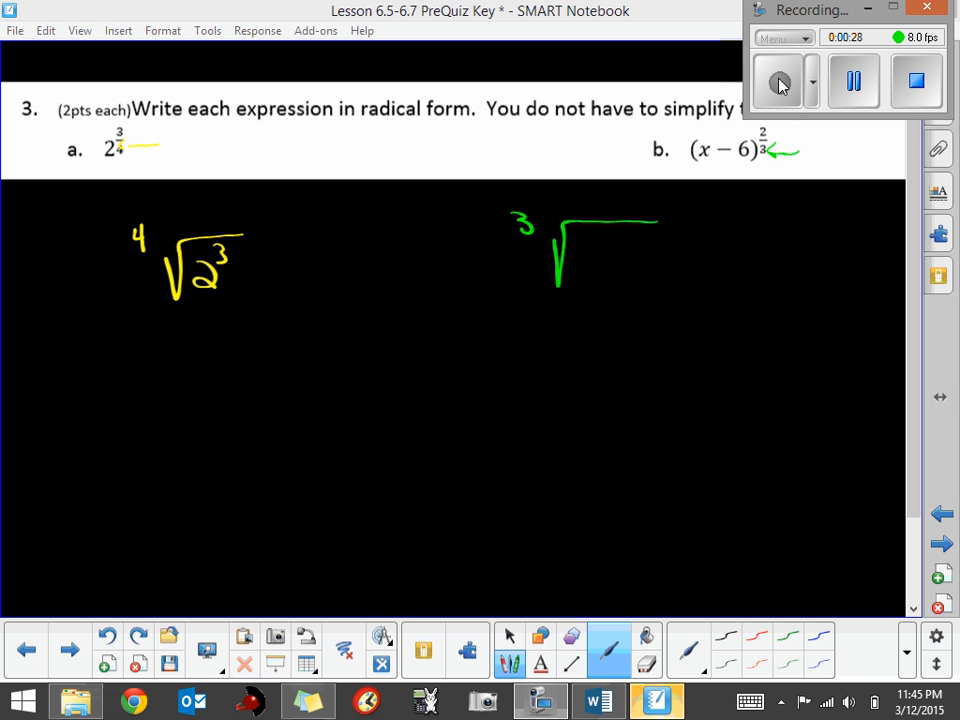
left_click_drag(585, 255, 650, 250)
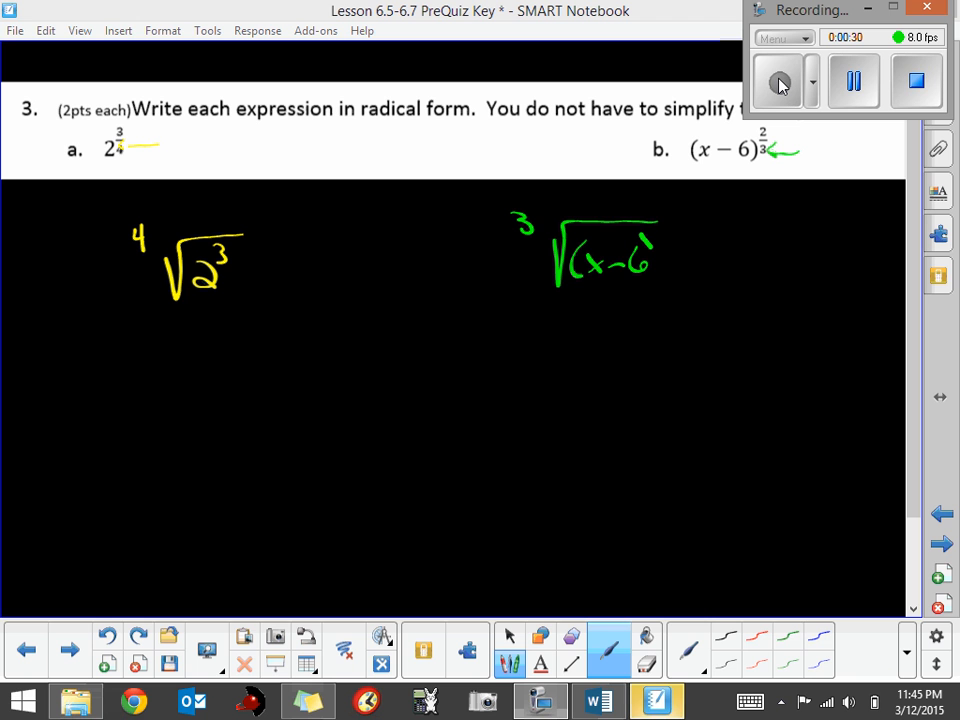
left_click_drag(655, 235, 675, 250)
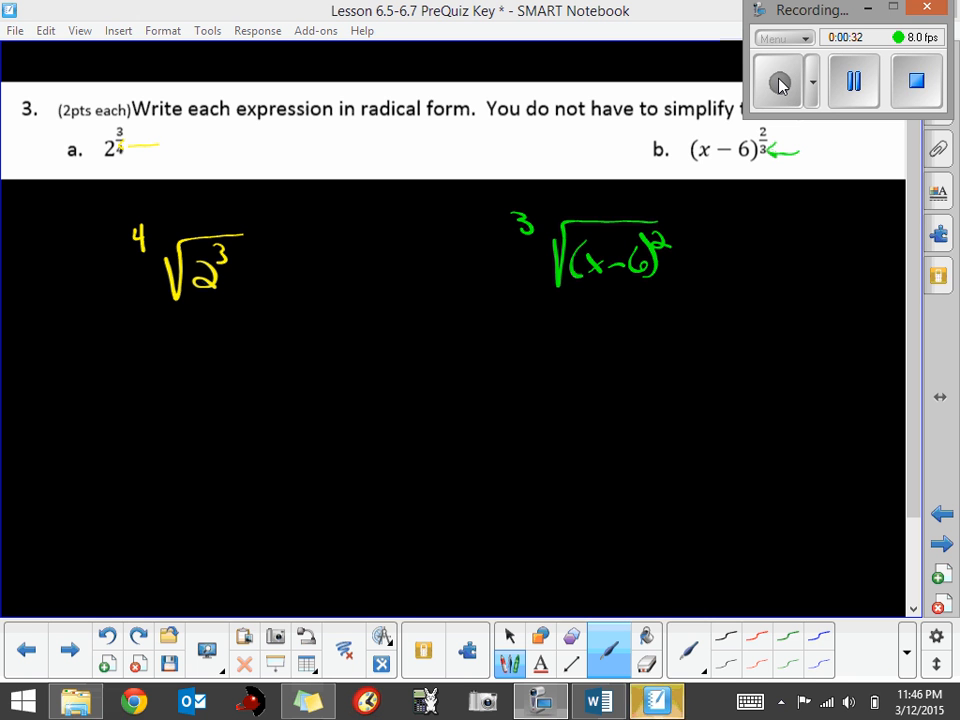